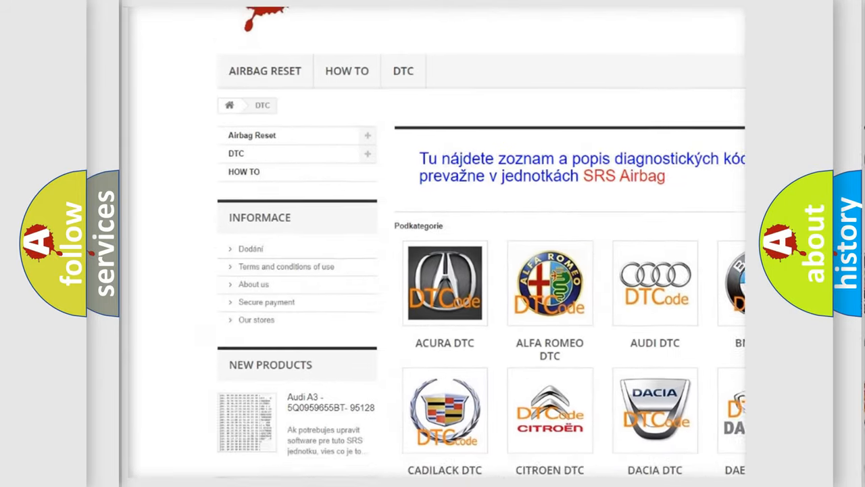
scroll("down", 3)
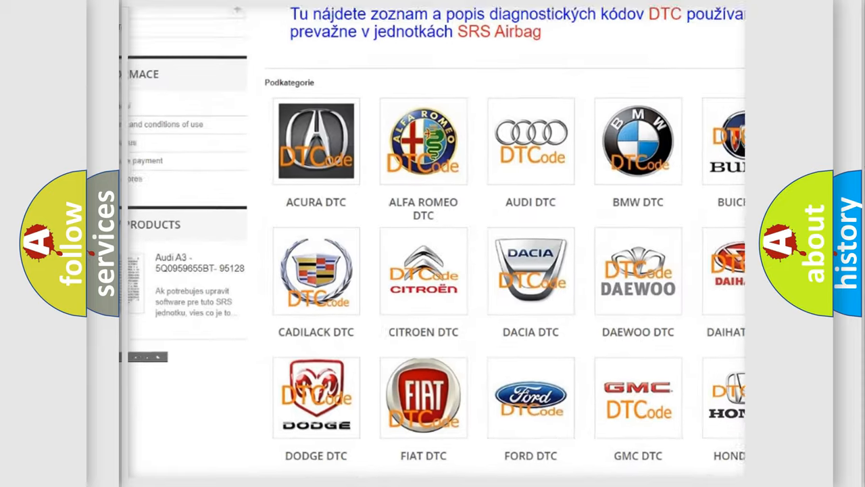
scroll("down", 3)
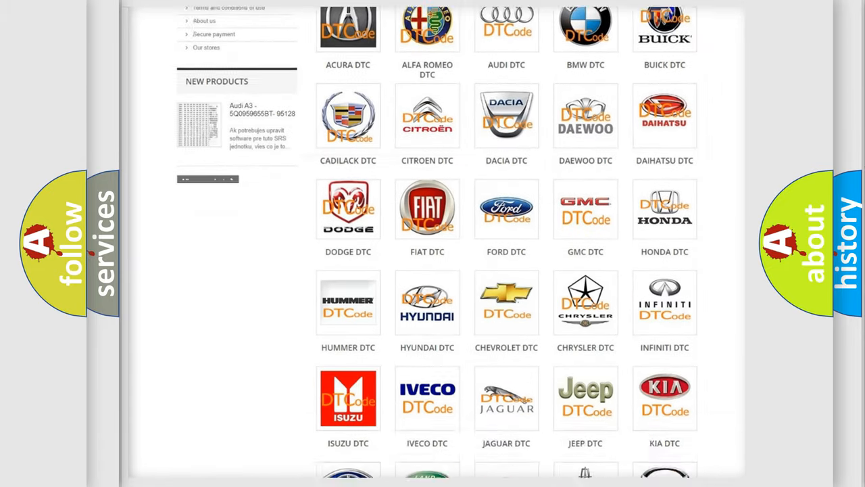
scroll("down", 3)
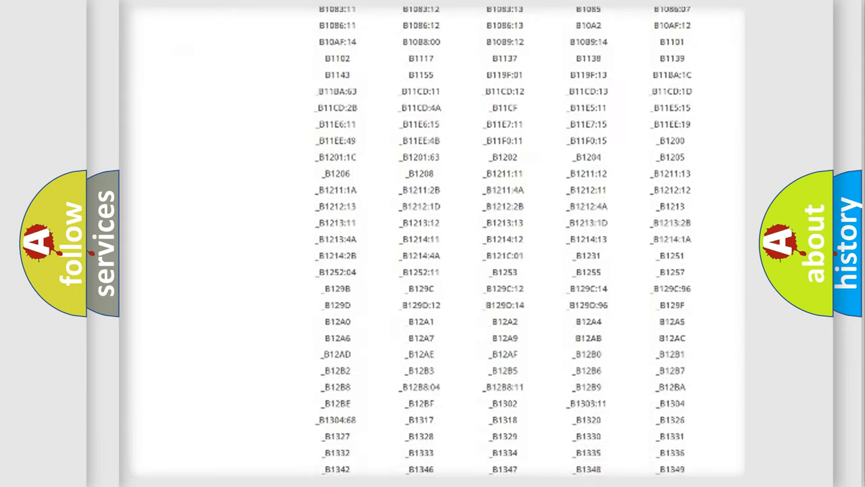
scroll("down", 3)
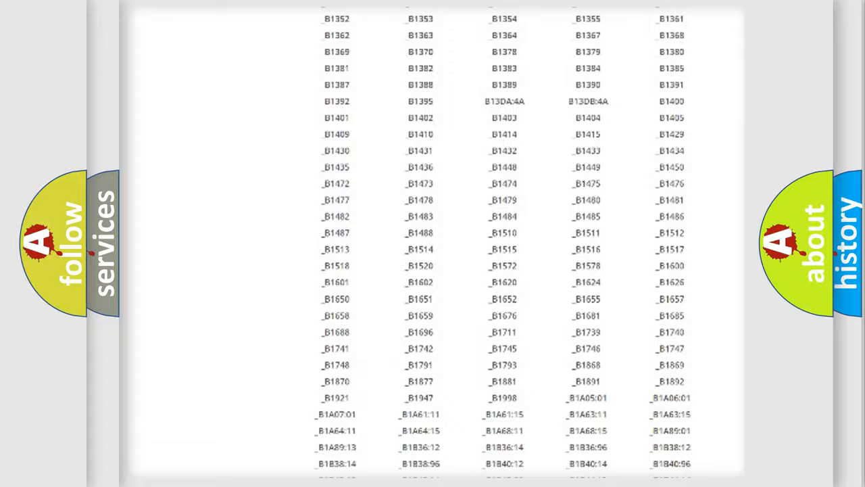